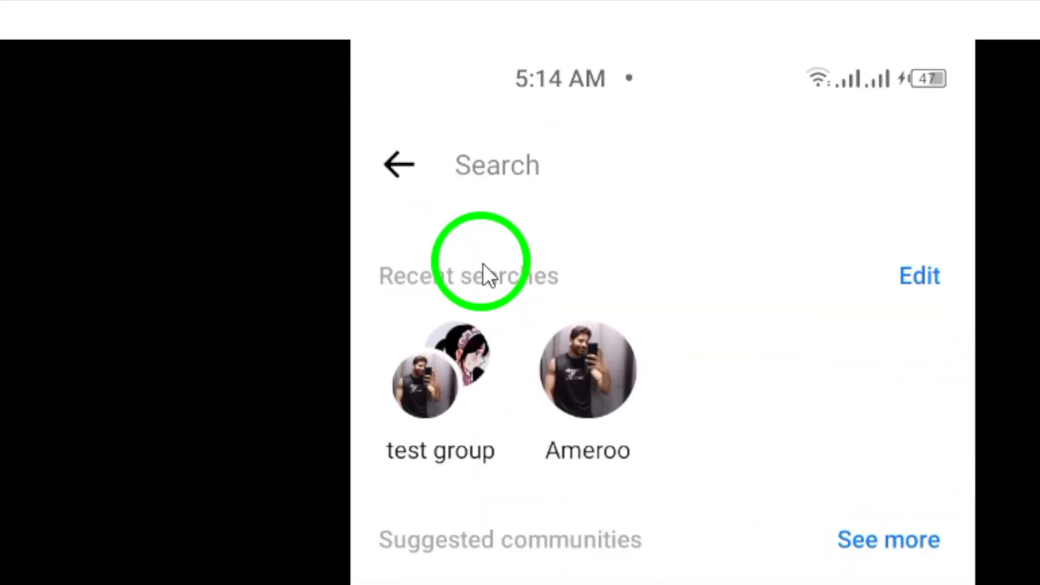
left_click(587, 375)
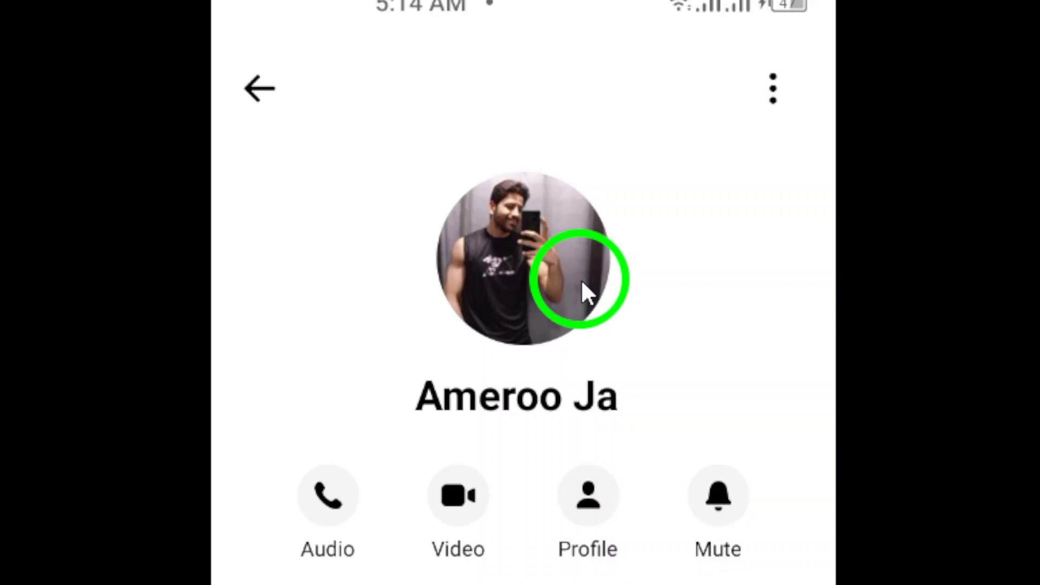
scroll("down", 3)
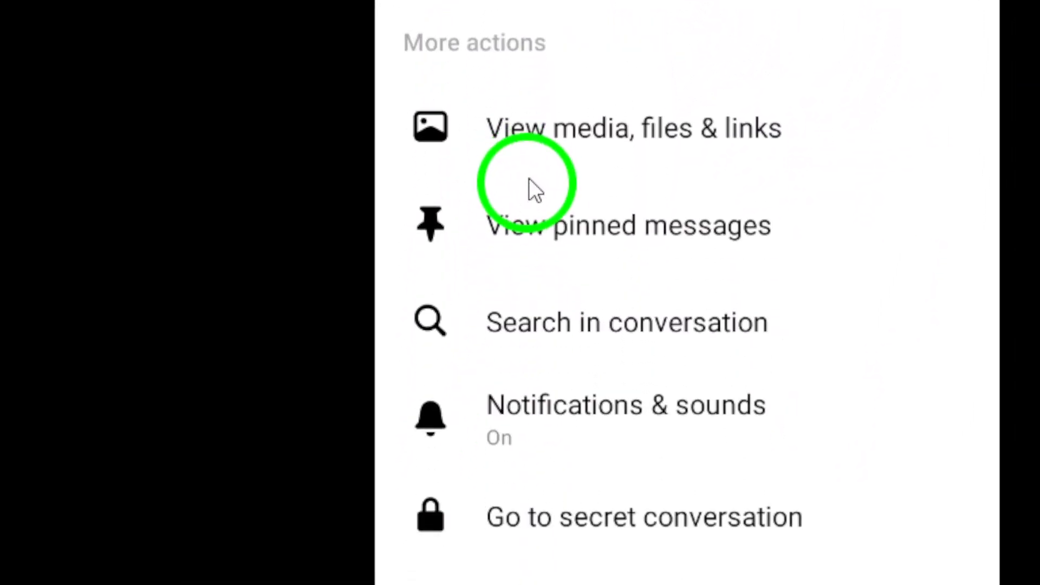
scroll("down", 3)
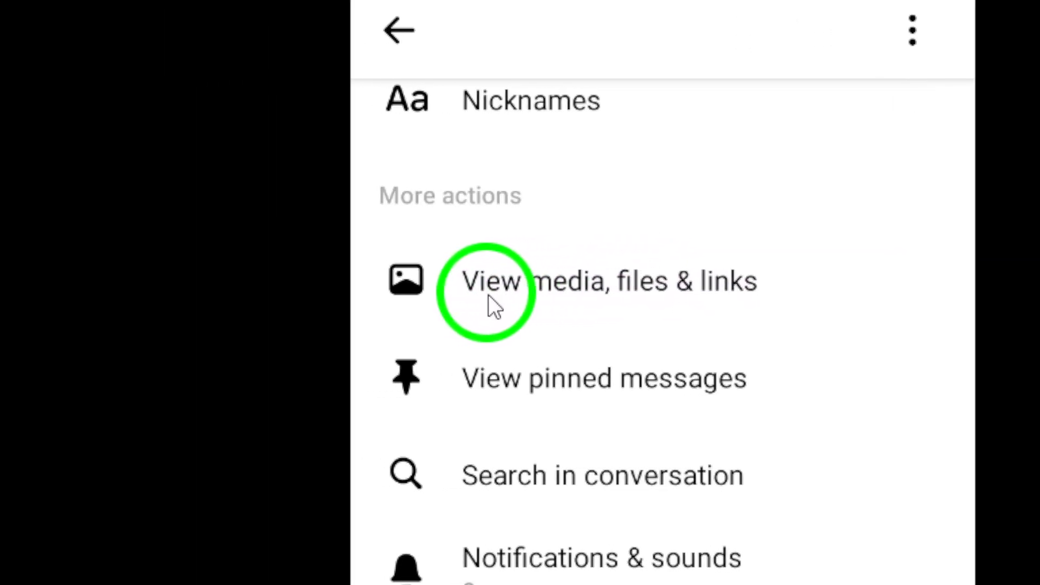
left_click(488, 288)
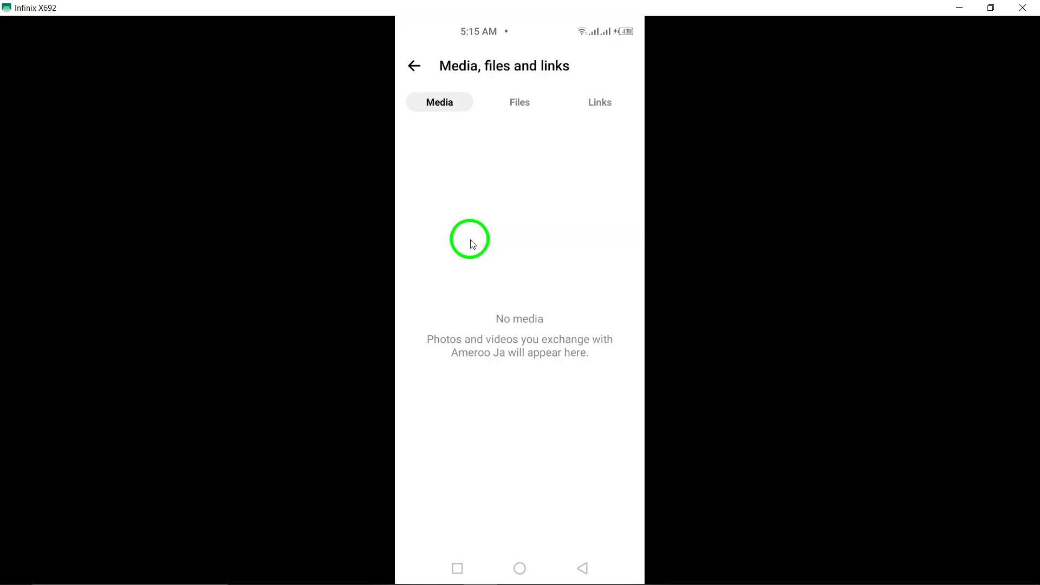
mouse_move(505, 154)
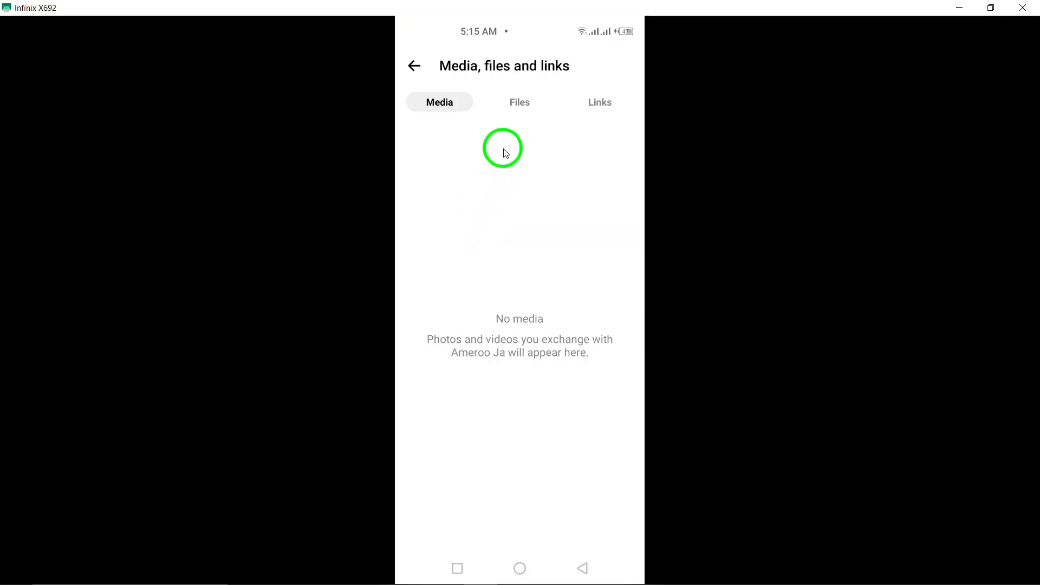
left_click(520, 101)
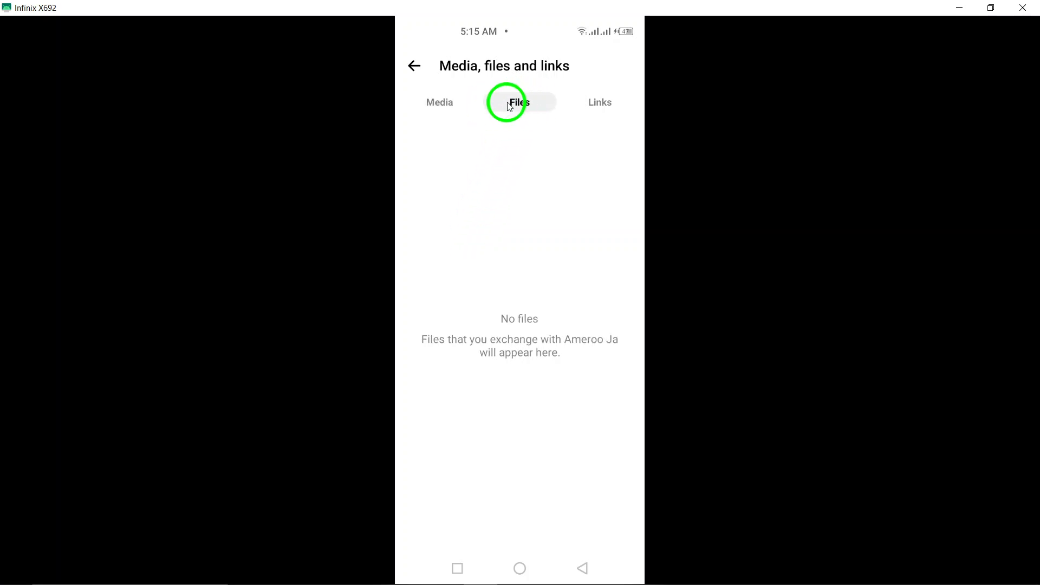